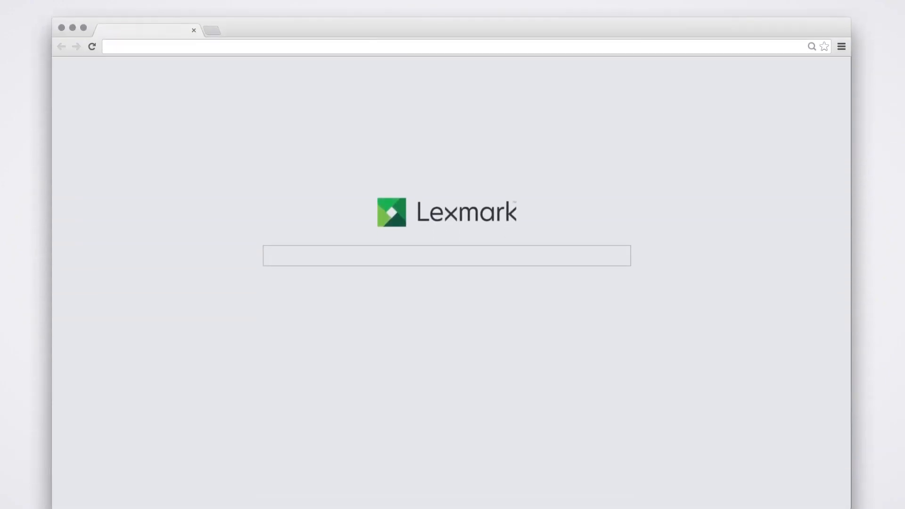
pyautogui.write('150.184.93.80/printrelease/')
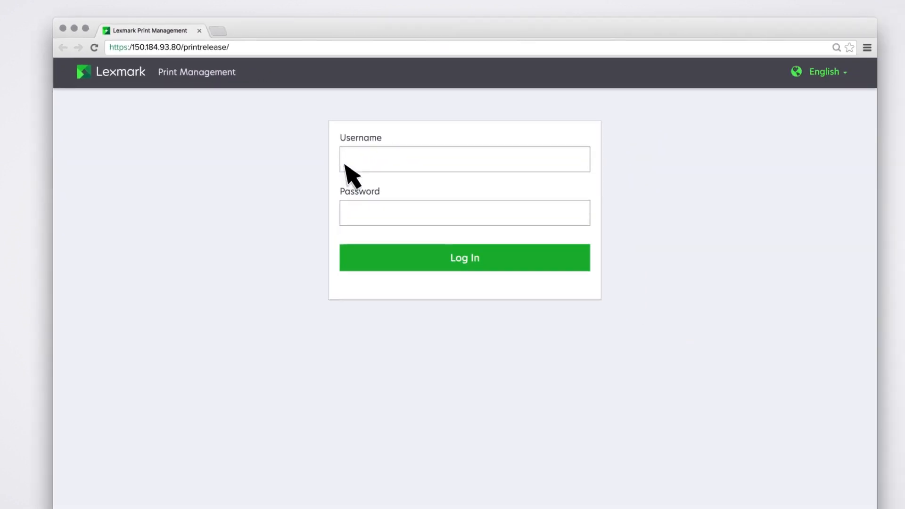
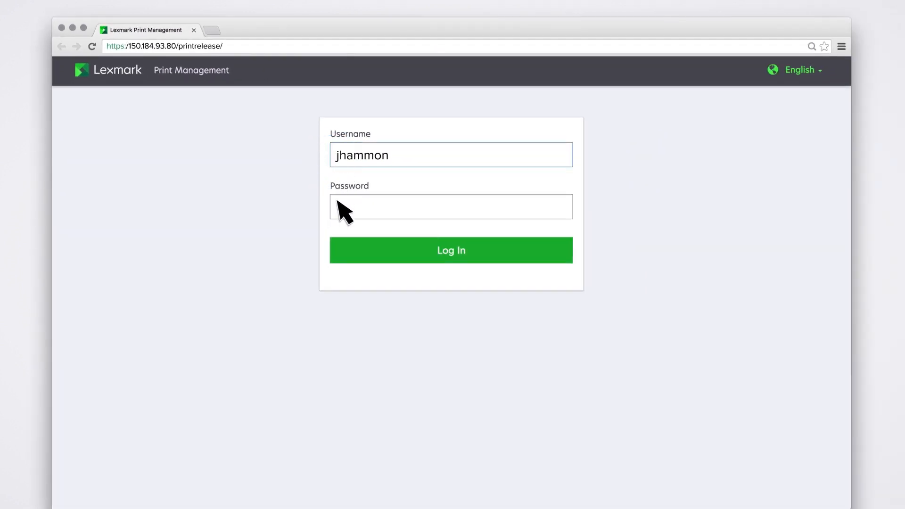
pyautogui.write('password')
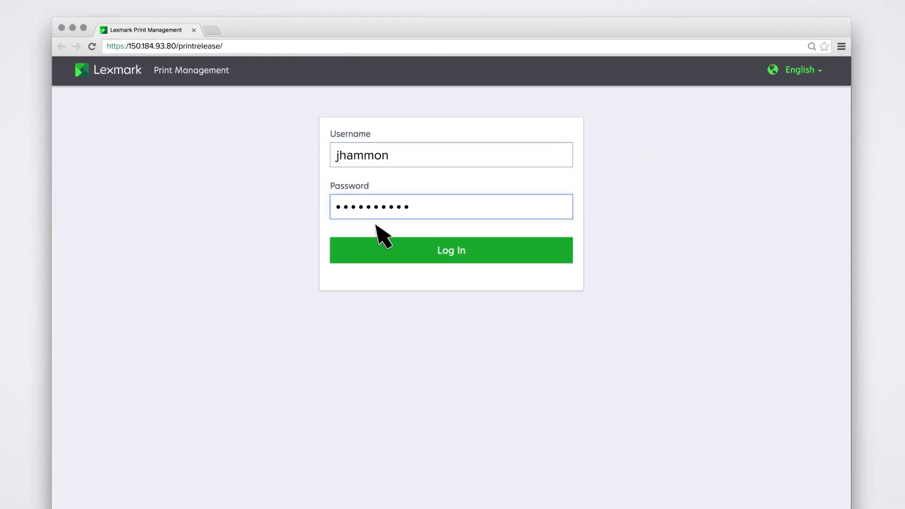
pyautogui.click(450, 250)
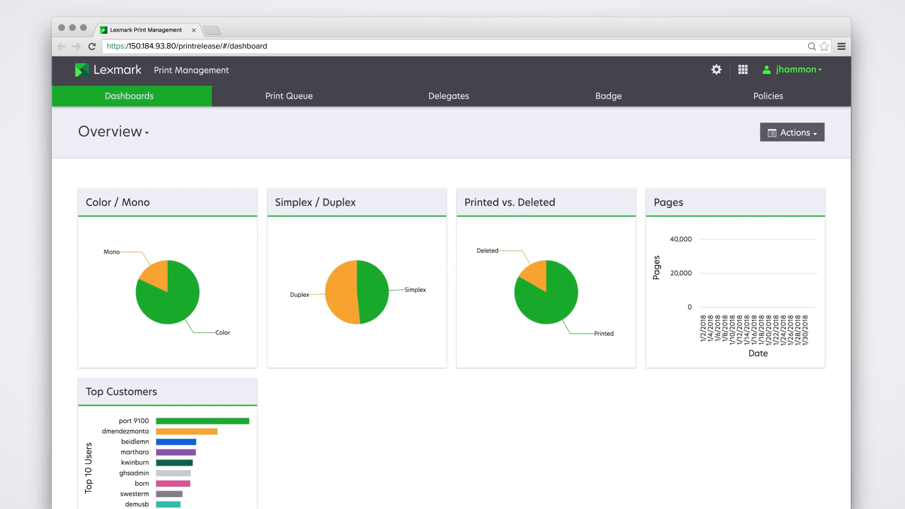
pyautogui.moveTo(156, 153)
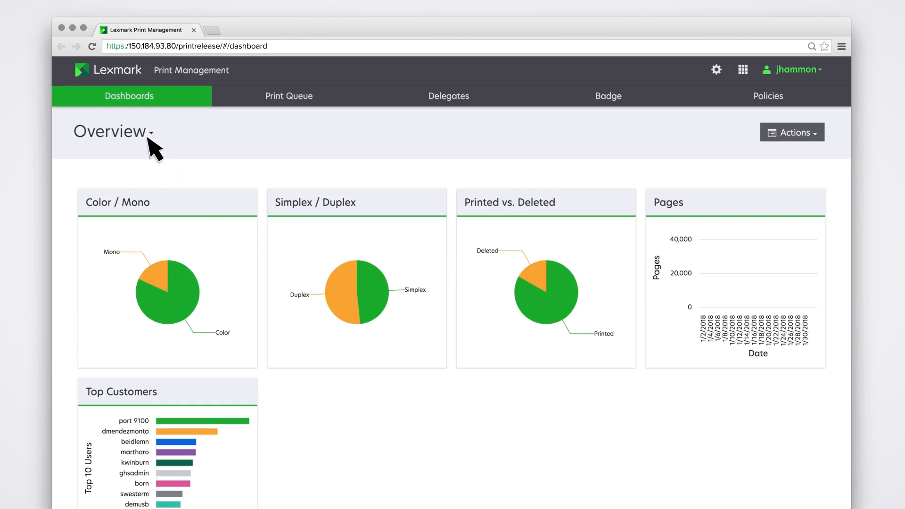
# Step: Choose Accounting from the dashboard list in place of Overview
pyautogui.click(114, 131)
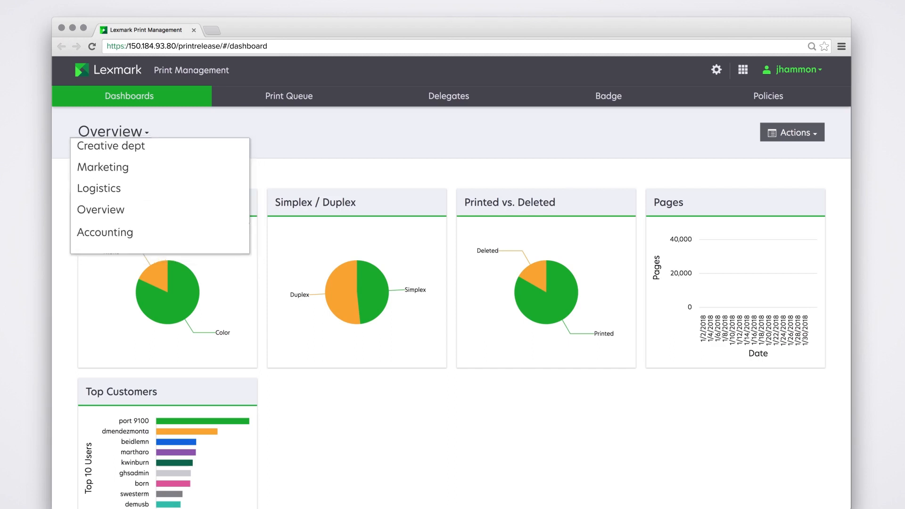
pyautogui.click(104, 232)
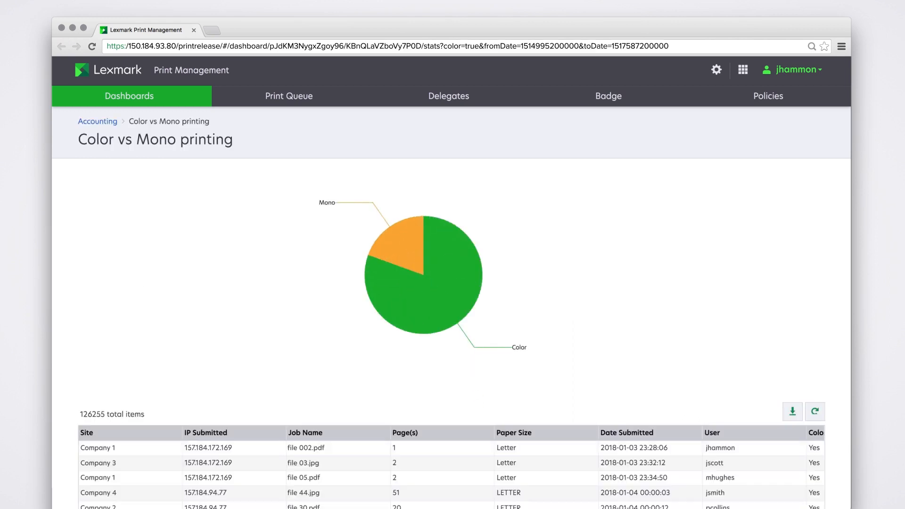
pyautogui.moveTo(445, 280)
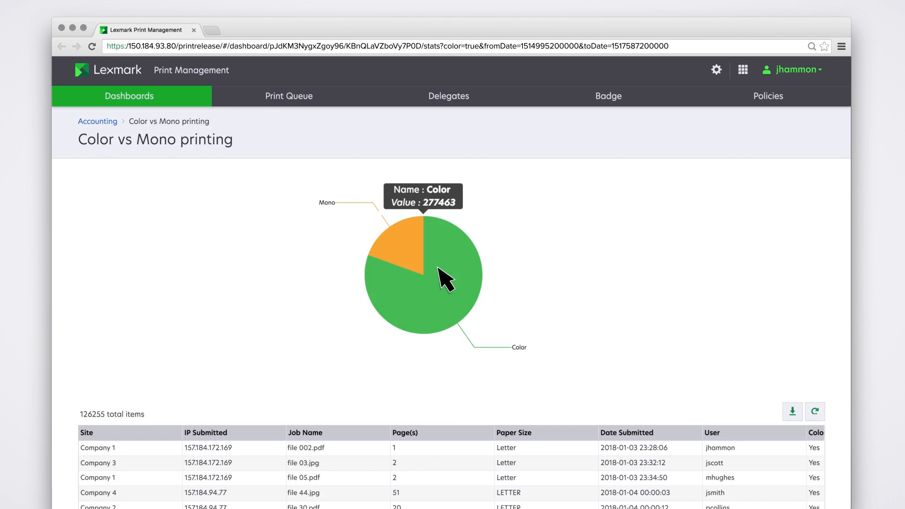
pyautogui.moveTo(188, 171)
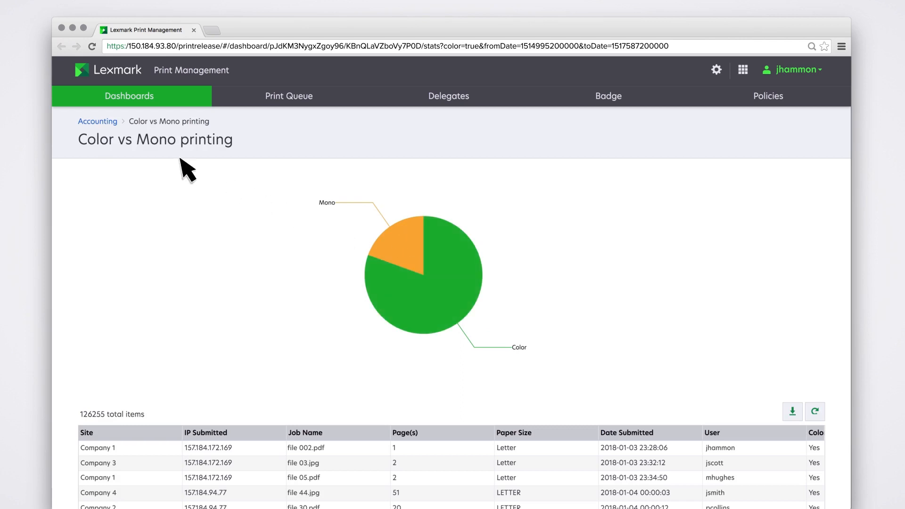
# Step: Return from the Color vs Mono detail to the Accounting dashboard via its breadcrumb
pyautogui.click(97, 121)
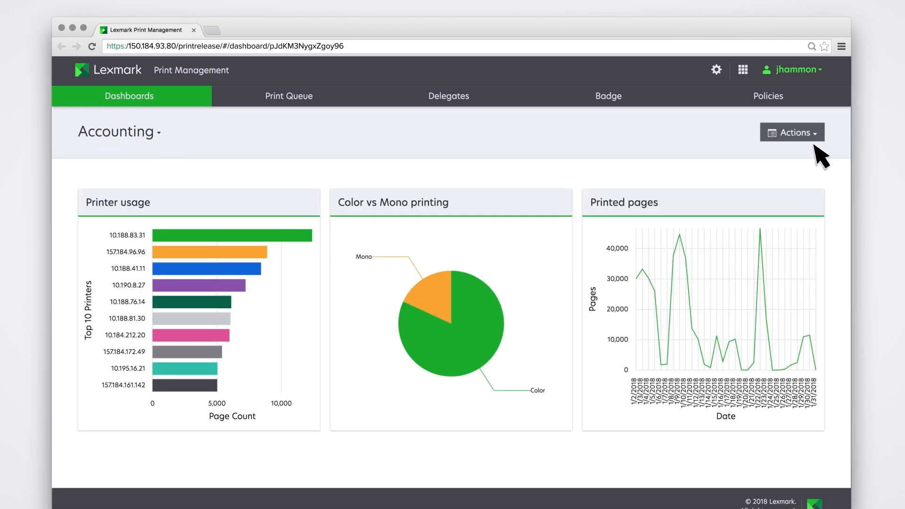
pyautogui.moveTo(792, 132)
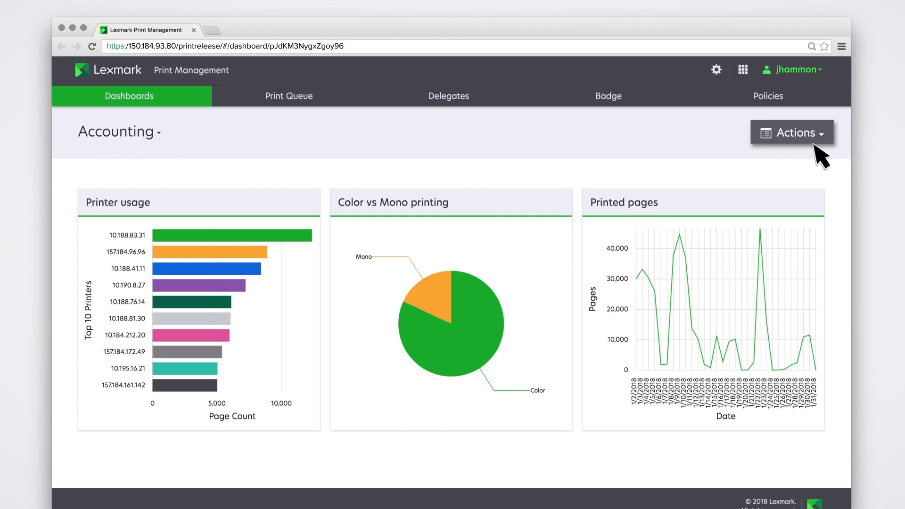
pyautogui.click(792, 132)
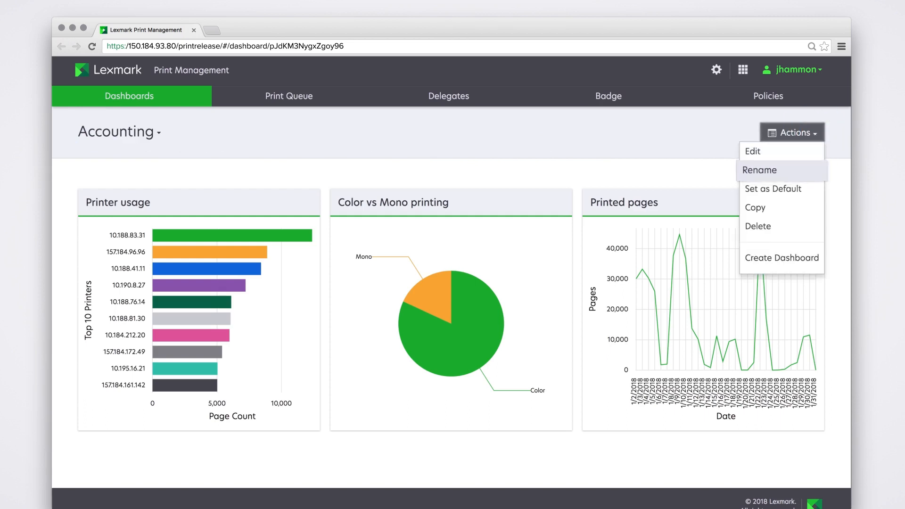
pyautogui.moveTo(757, 226)
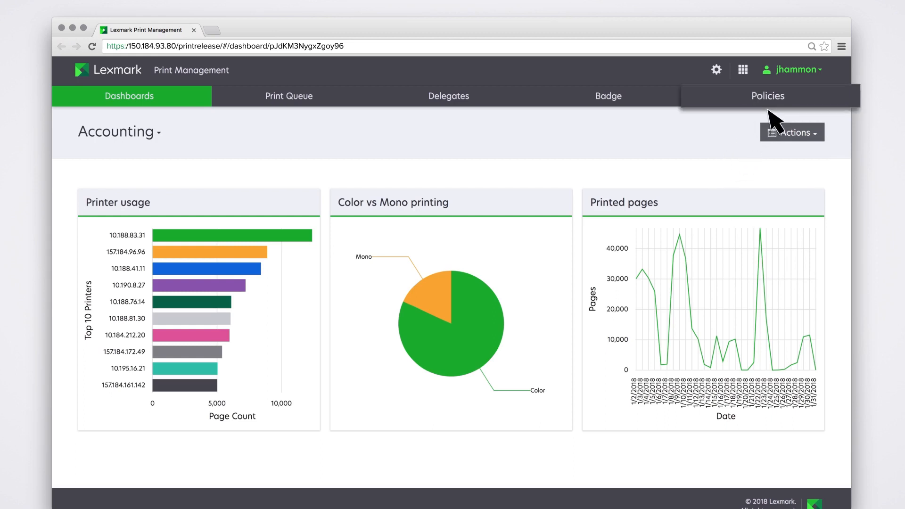
# Step: Show the print policies list and view the MONO PRINTING policy's rules
pyautogui.click(767, 97)
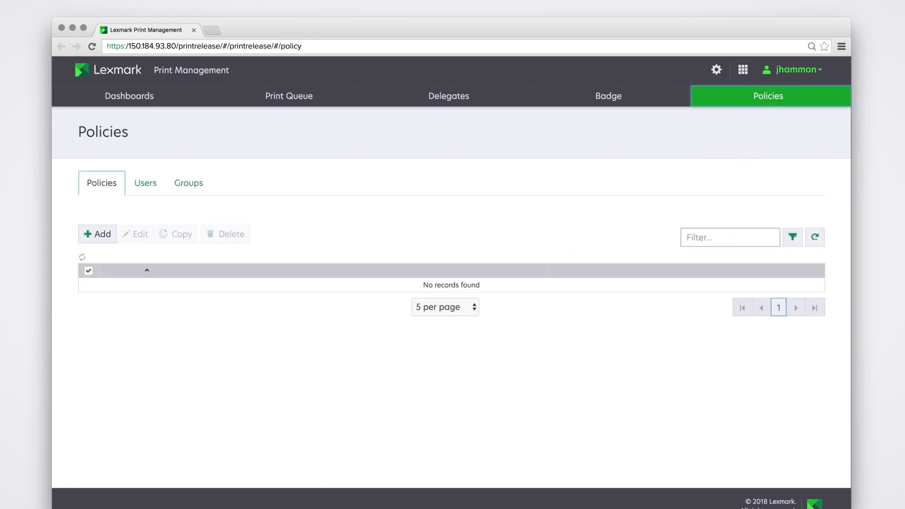
pyautogui.click(815, 237)
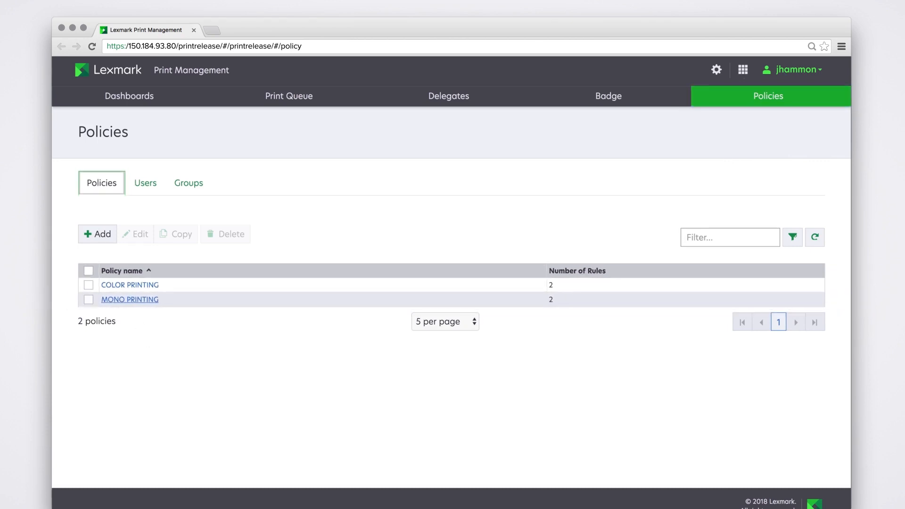
pyautogui.click(129, 299)
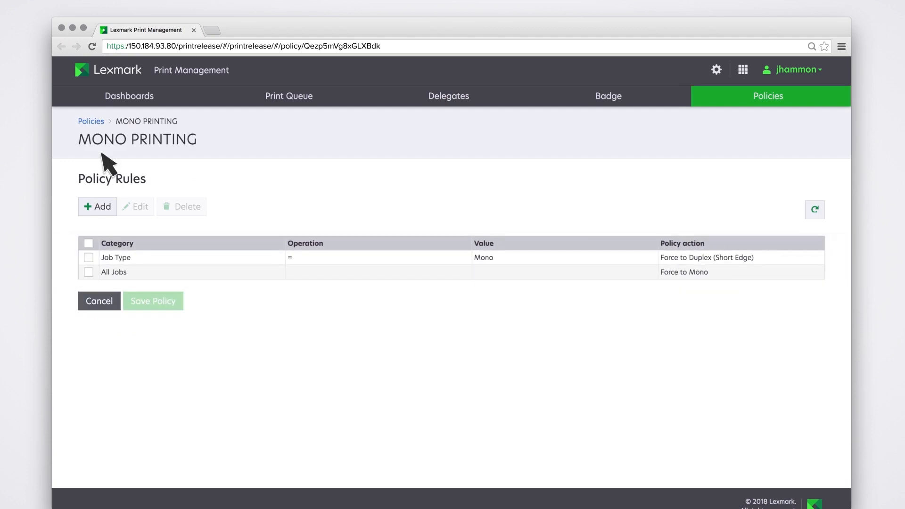
# Step: Cancel out of the rules and review policy assignments on the Groups and Users lists
pyautogui.click(99, 300)
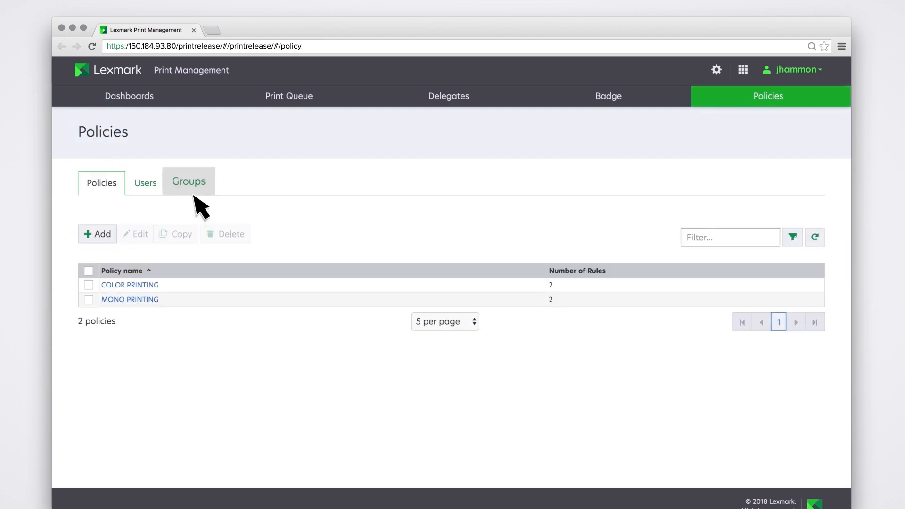
pyautogui.click(145, 182)
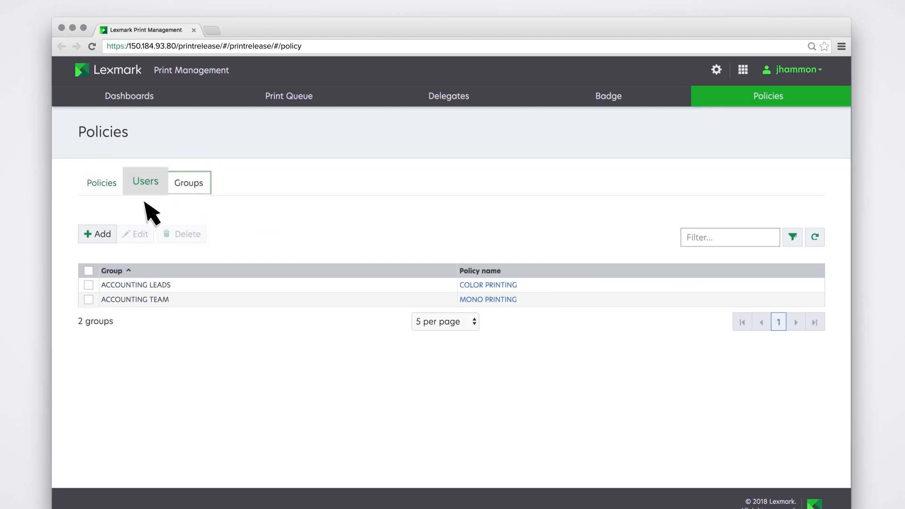
pyautogui.click(145, 182)
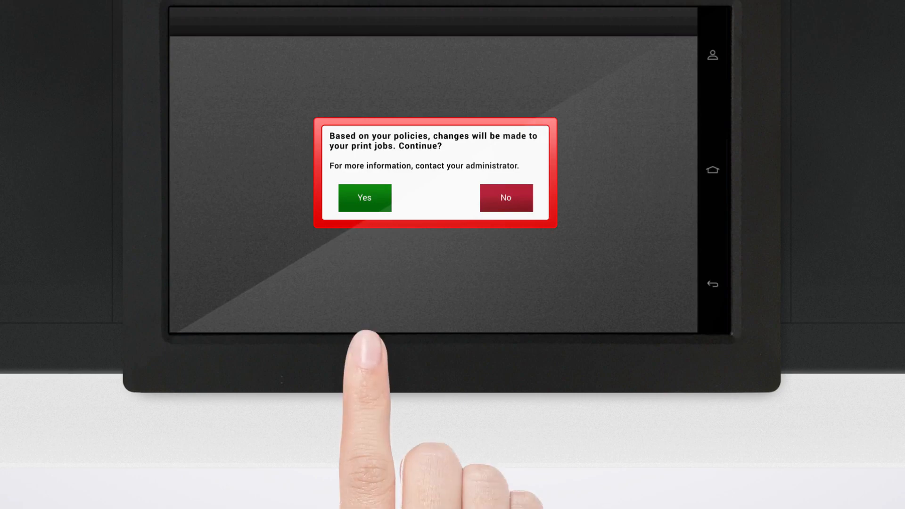
# Step: Answer Yes to the printer's policy-change prompt so the scanned document prints
pyautogui.click(364, 197)
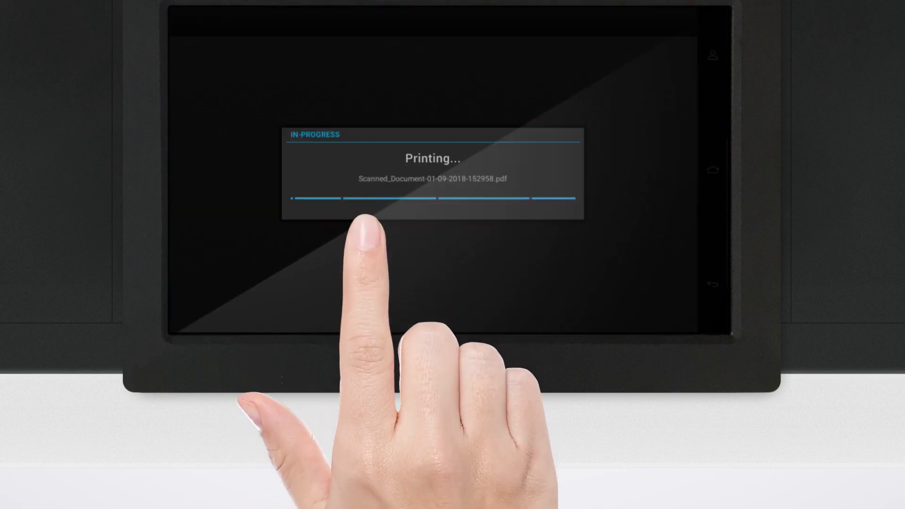